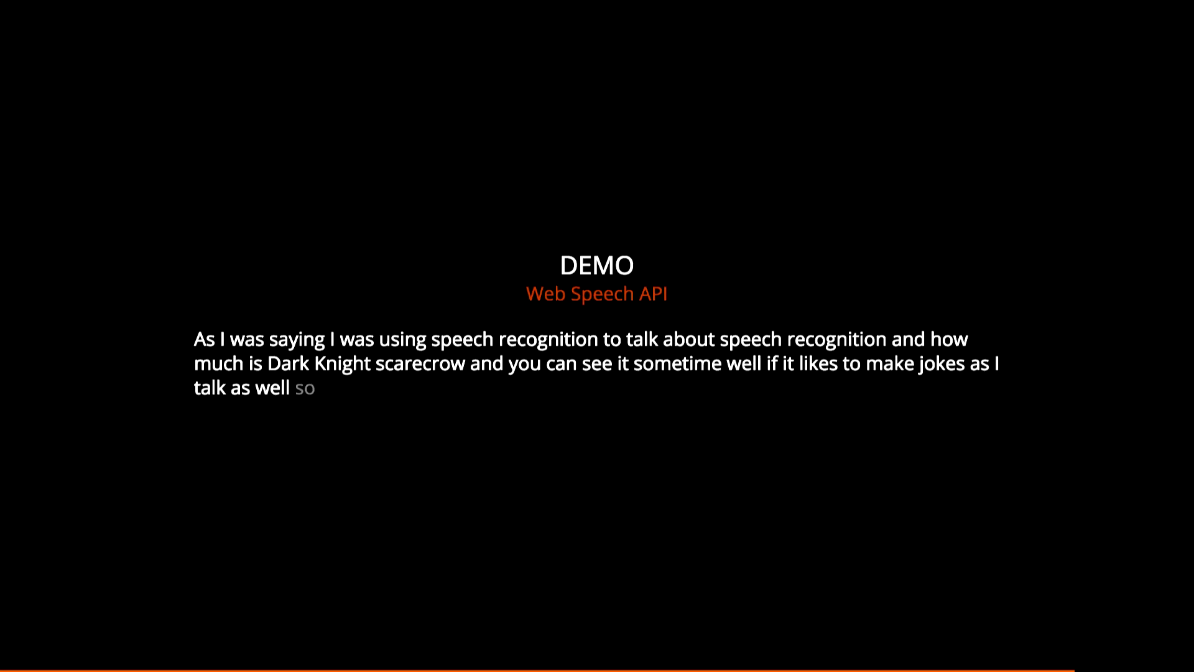
text(great out text)
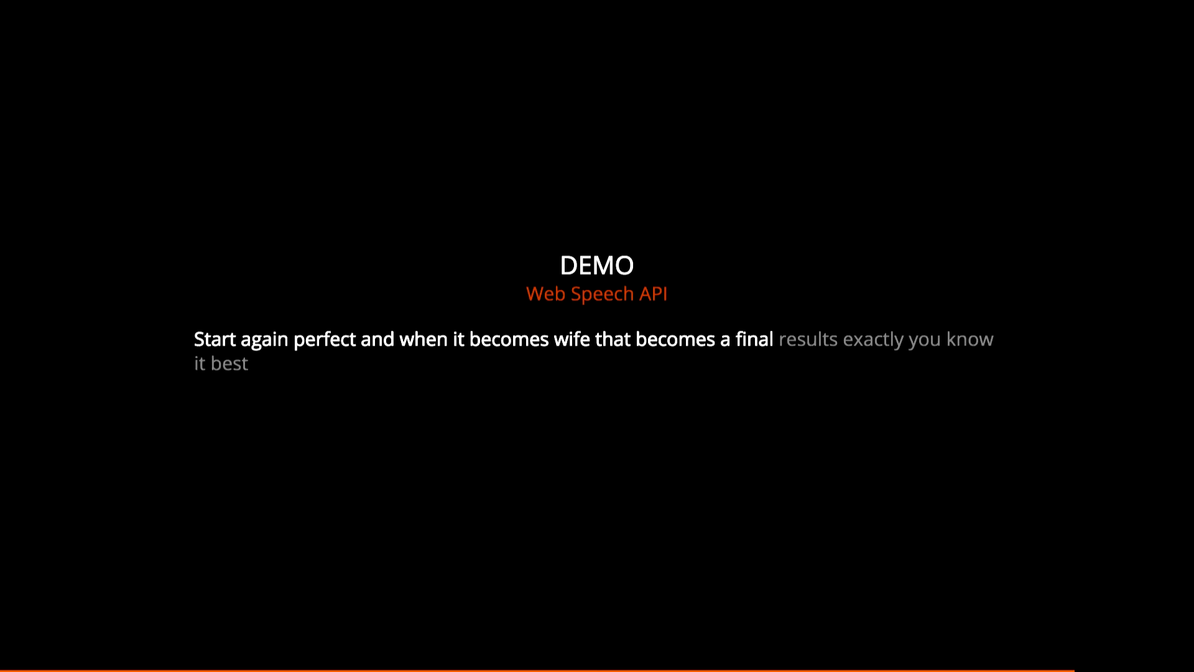
mouse_move(697, 257)
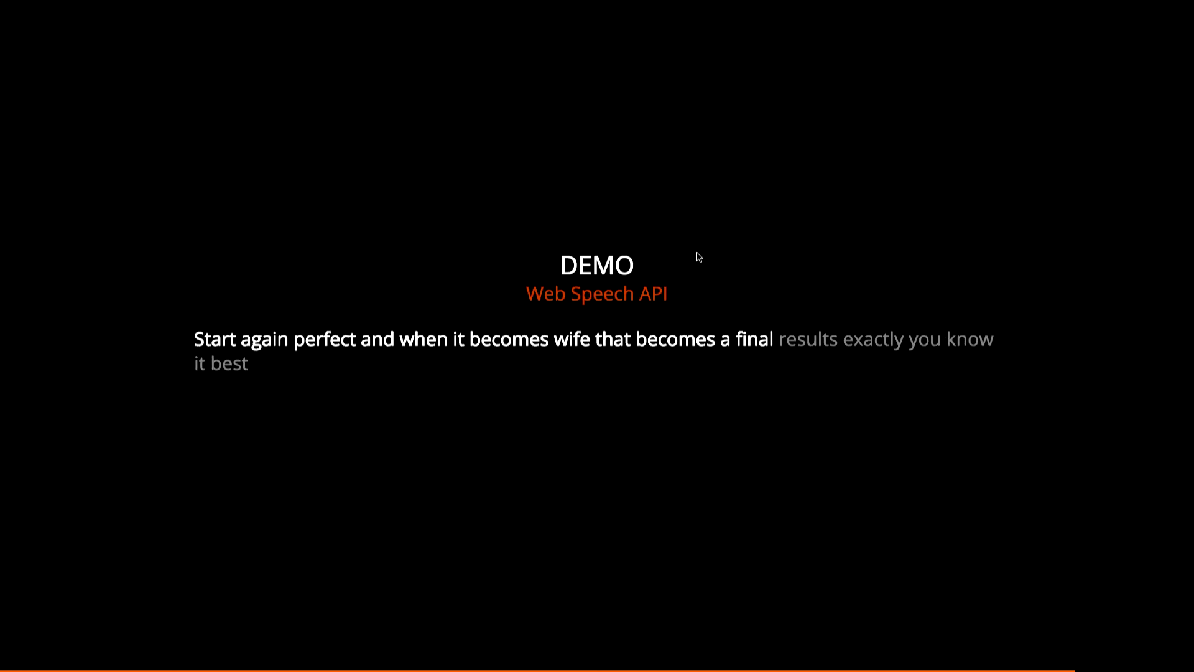